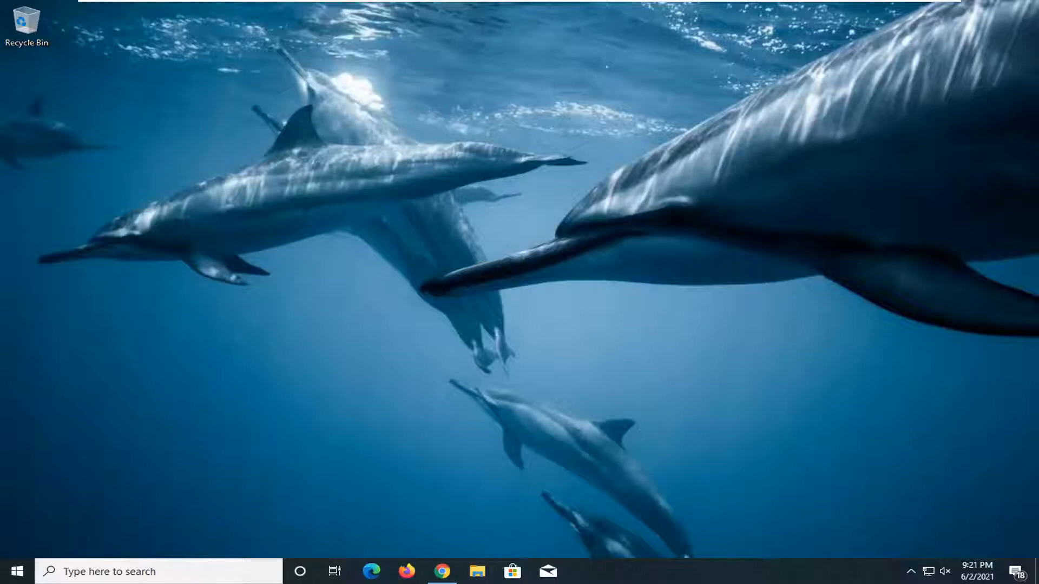
Search the Start menu for 'services' to bring up the Services app
left_click(17, 572)
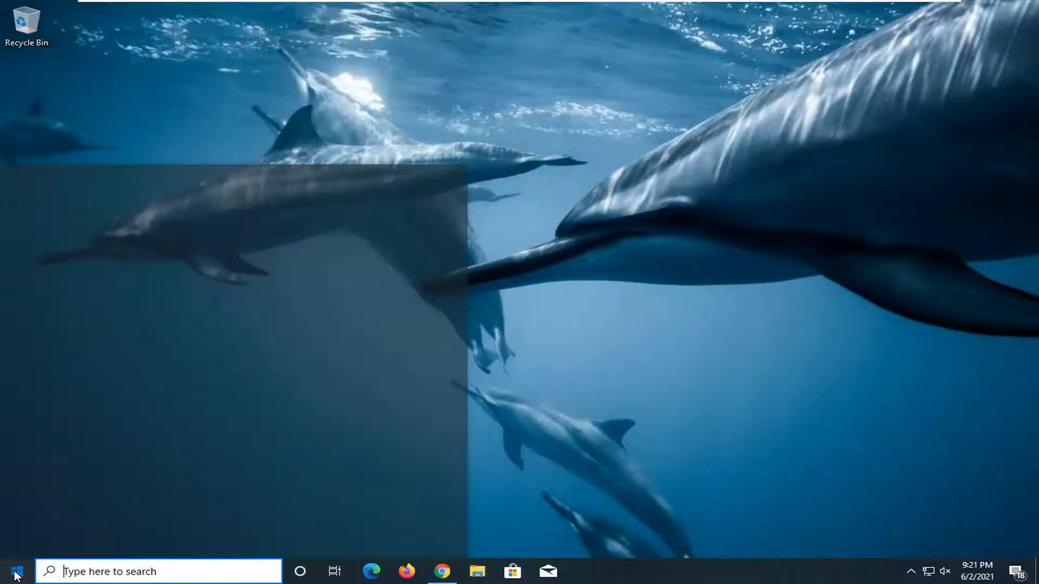
left_click(13, 572)
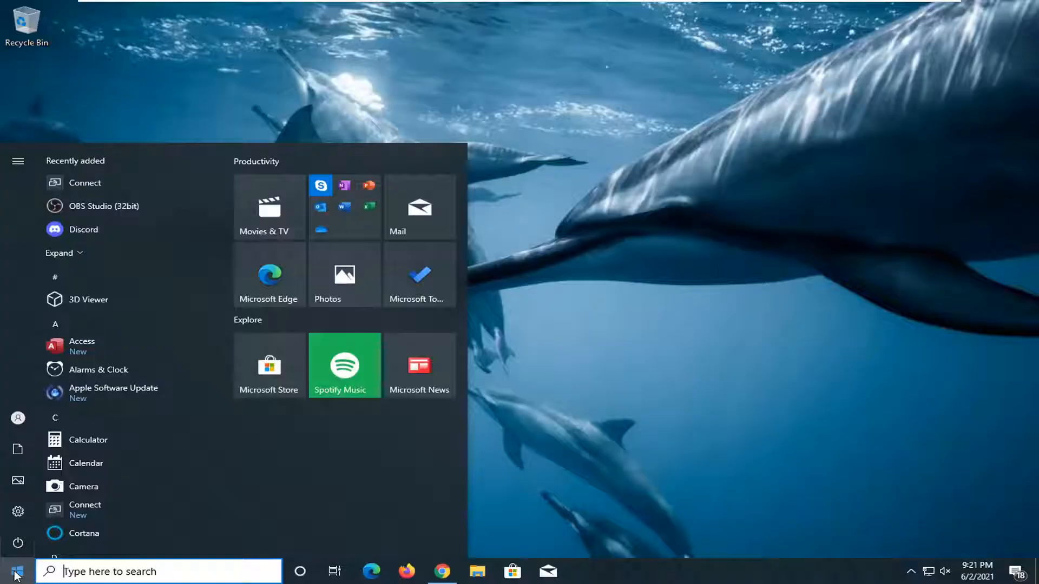
type("services")
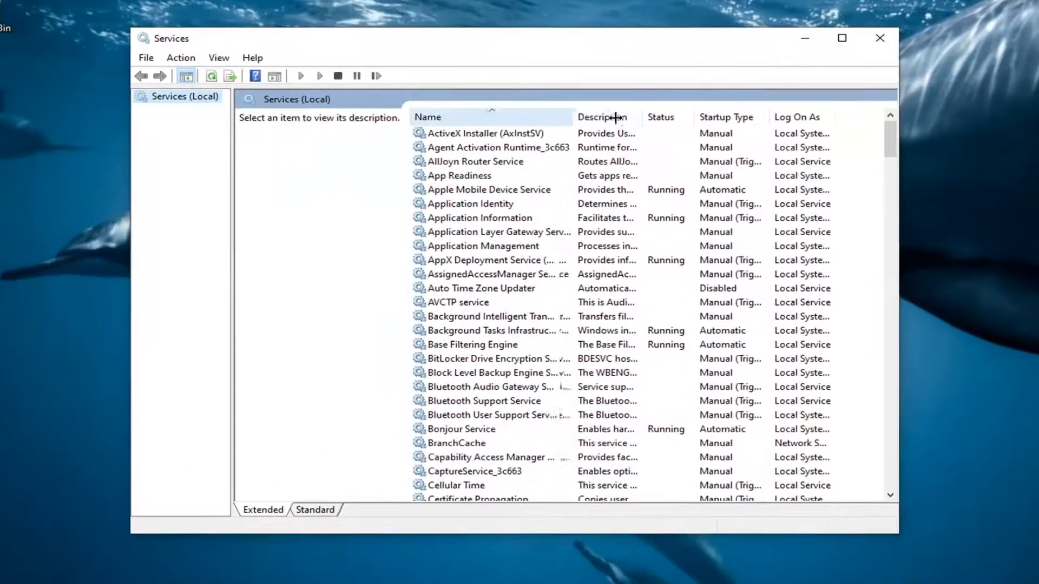
Stop and restart the Windows Audio service in its properties, then confirm with OK
scroll("down", 3)
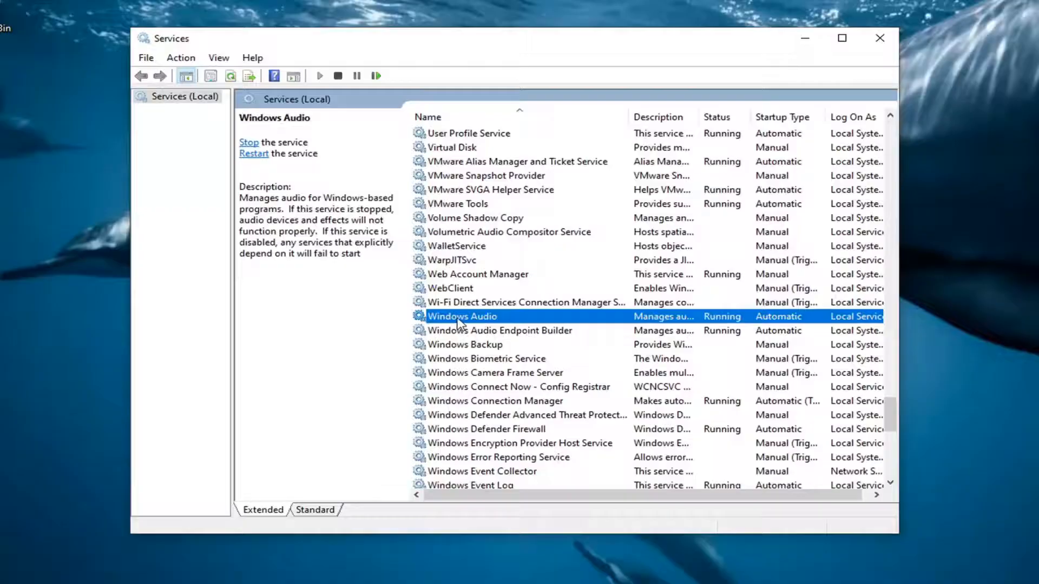
double_click(461, 316)
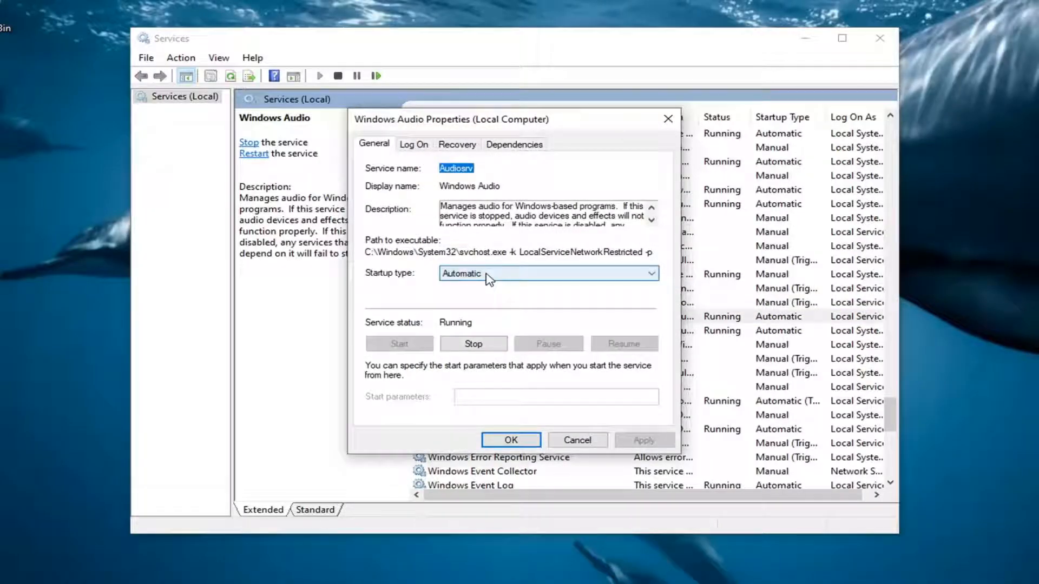
left_click(474, 343)
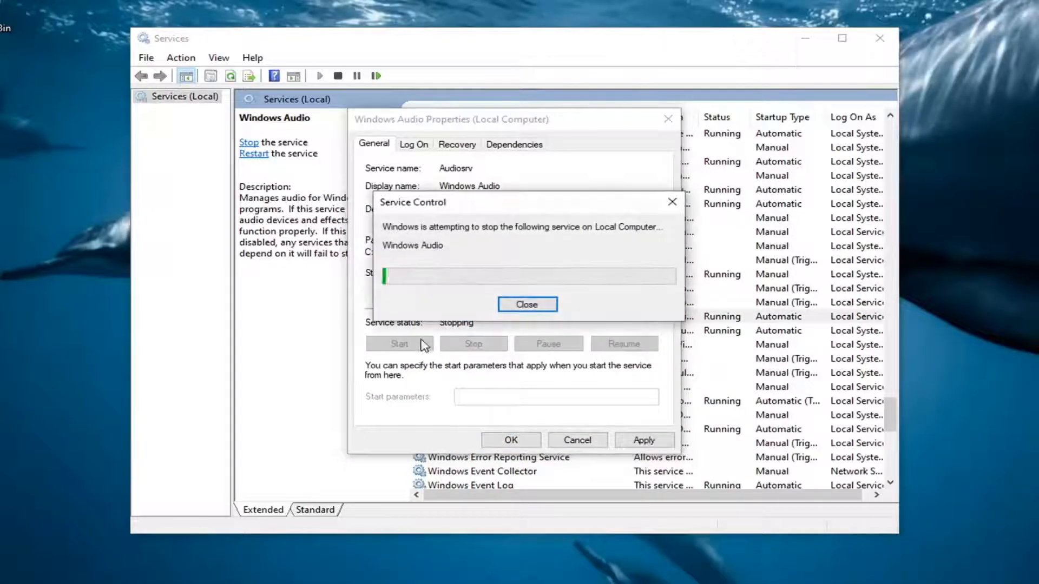
left_click(526, 305)
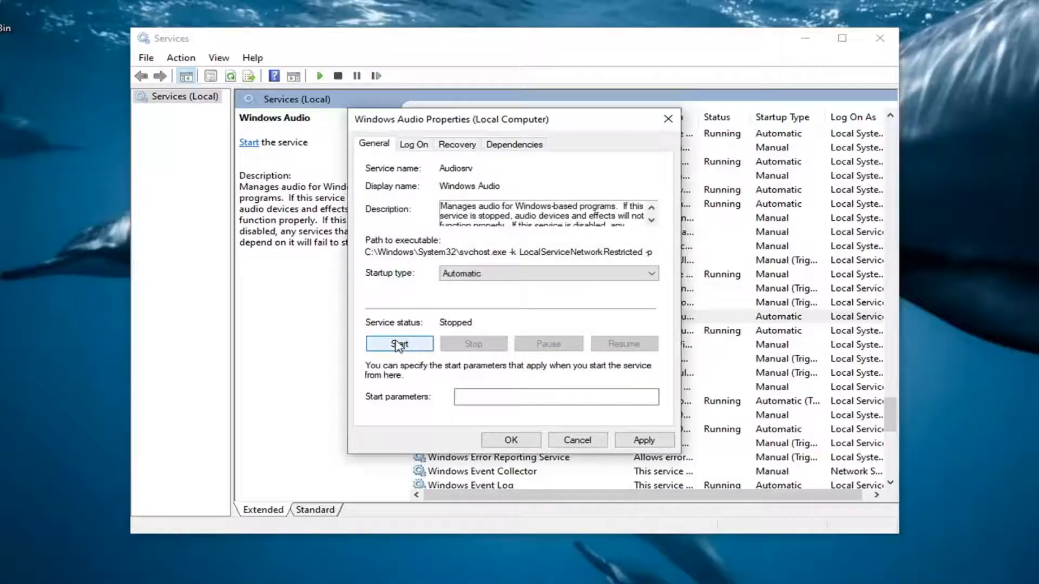
left_click(399, 343)
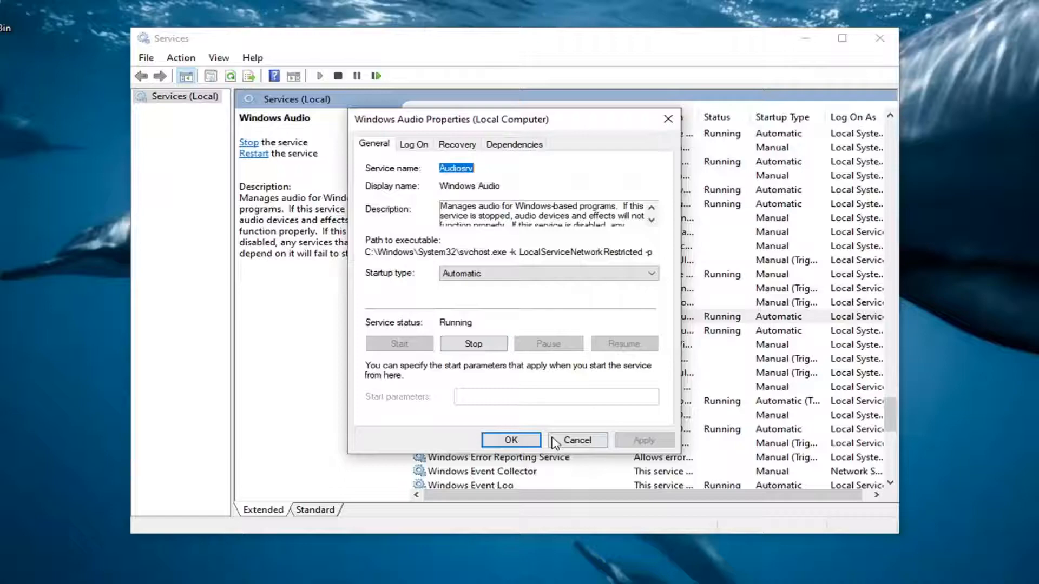
left_click(510, 440)
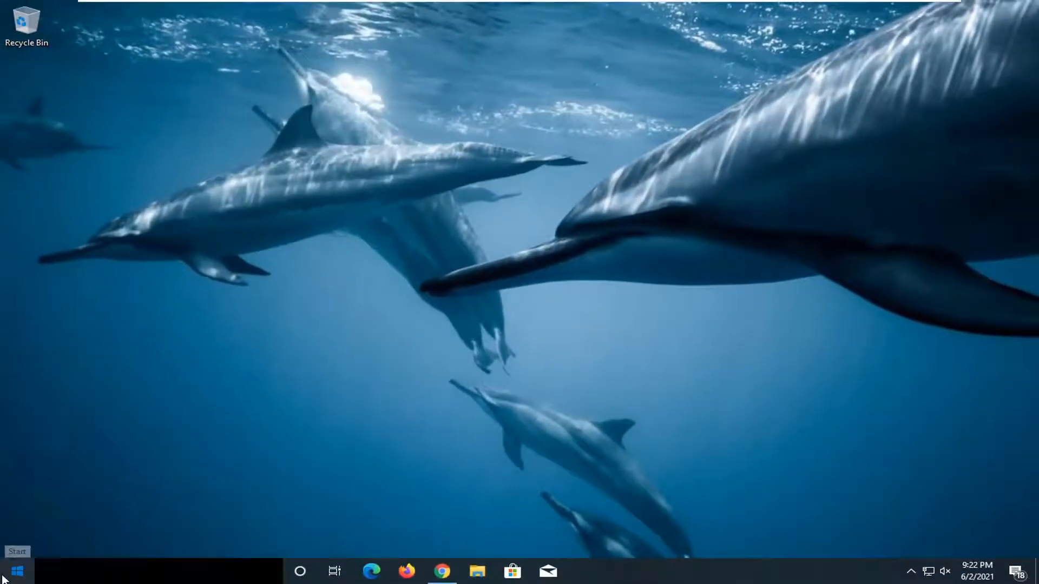
Search 'troub' from Start and open Troubleshoot settings
type("troubleshoot")
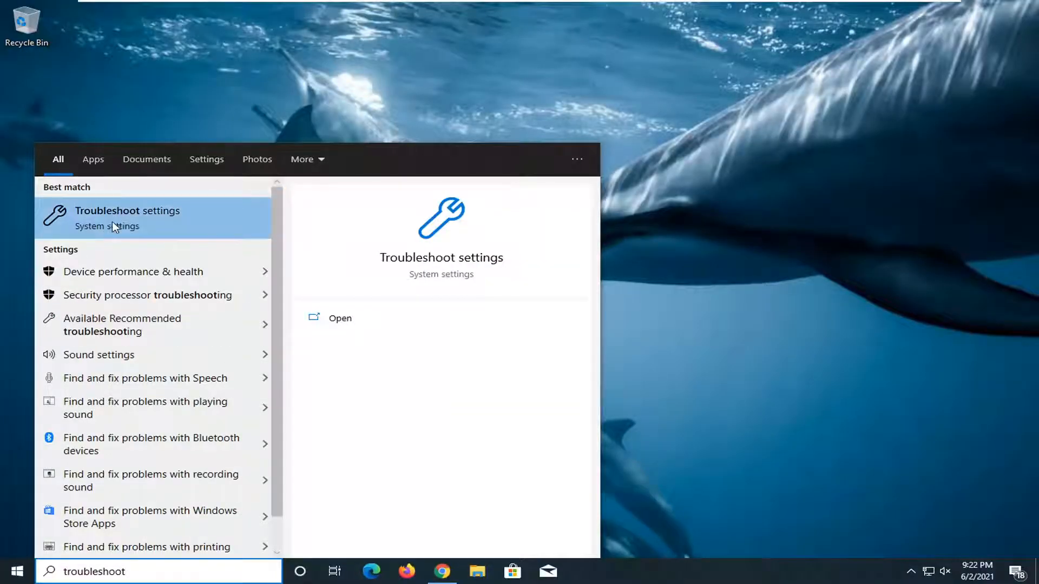
left_click(127, 217)
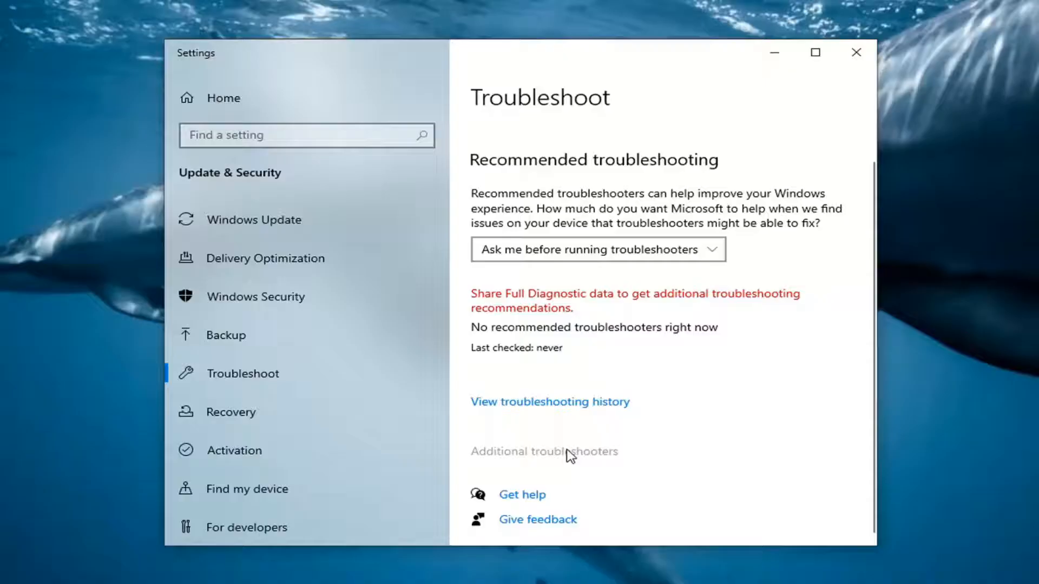
Run the Playing Audio troubleshooter from Additional troubleshooters
left_click(545, 451)
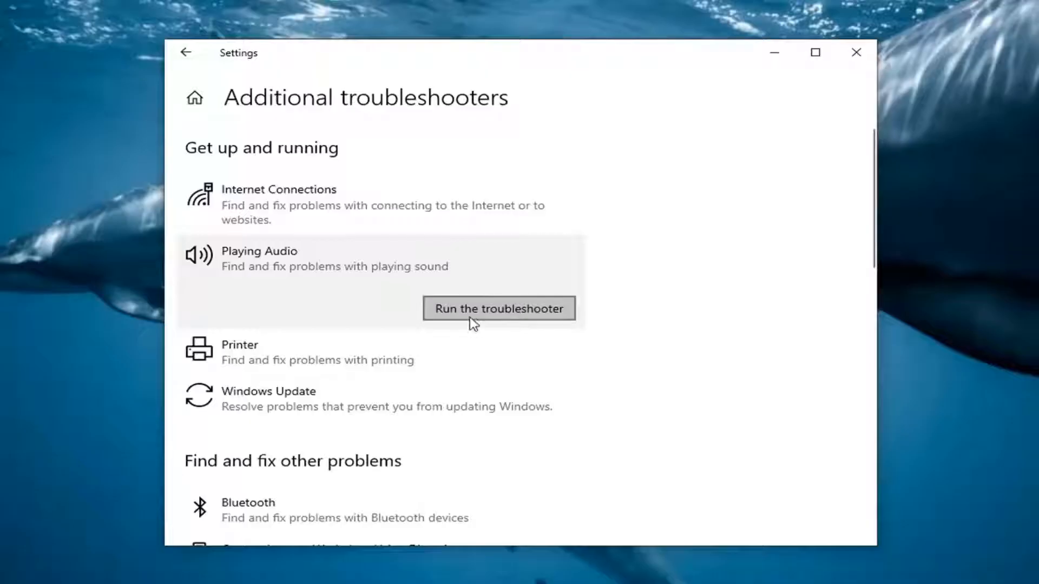
left_click(499, 308)
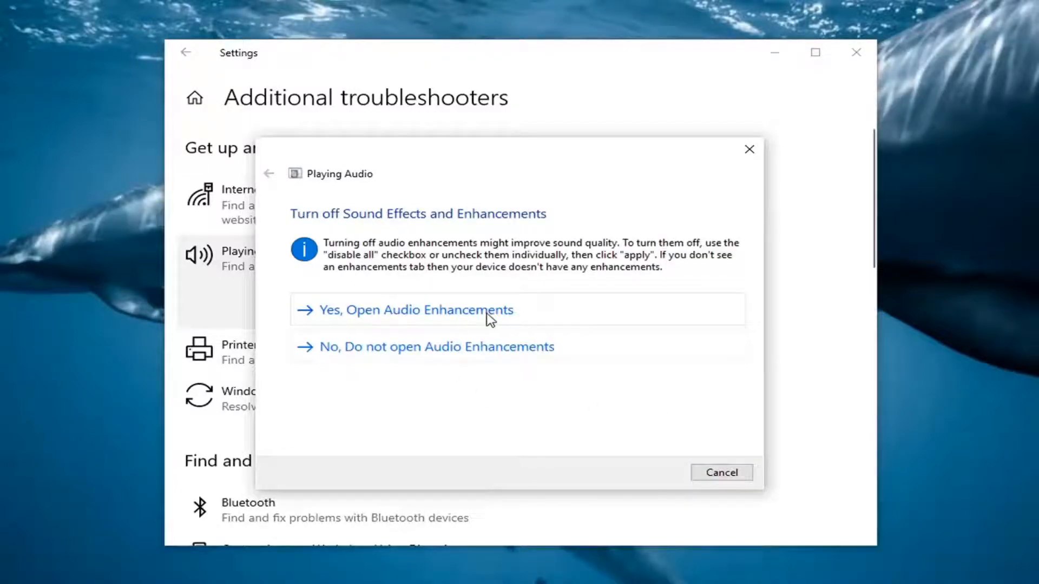
Accept opening Audio Enhancements, close the finished troubleshooter, and close Settings
left_click(415, 310)
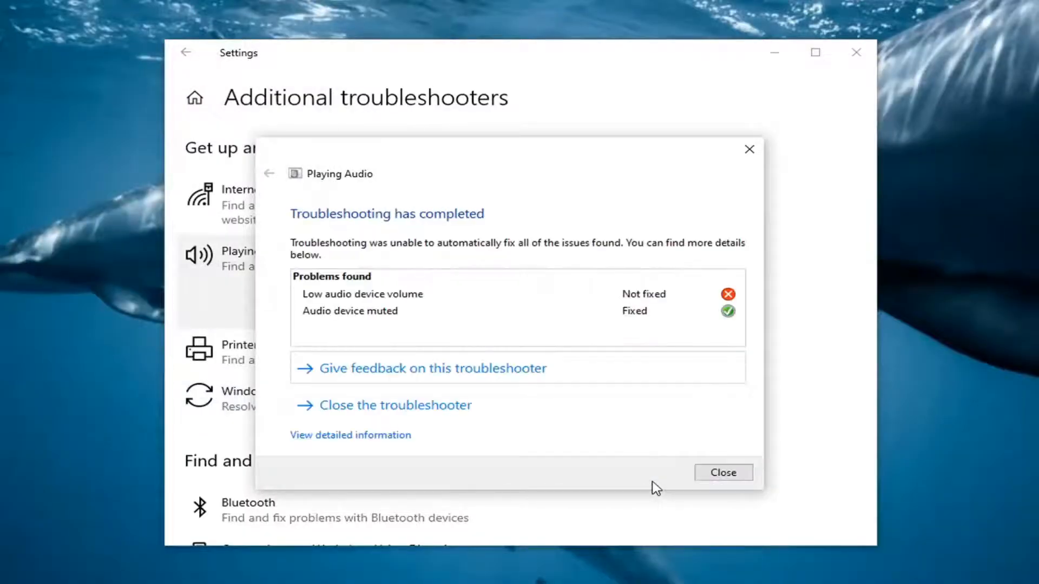
left_click(723, 472)
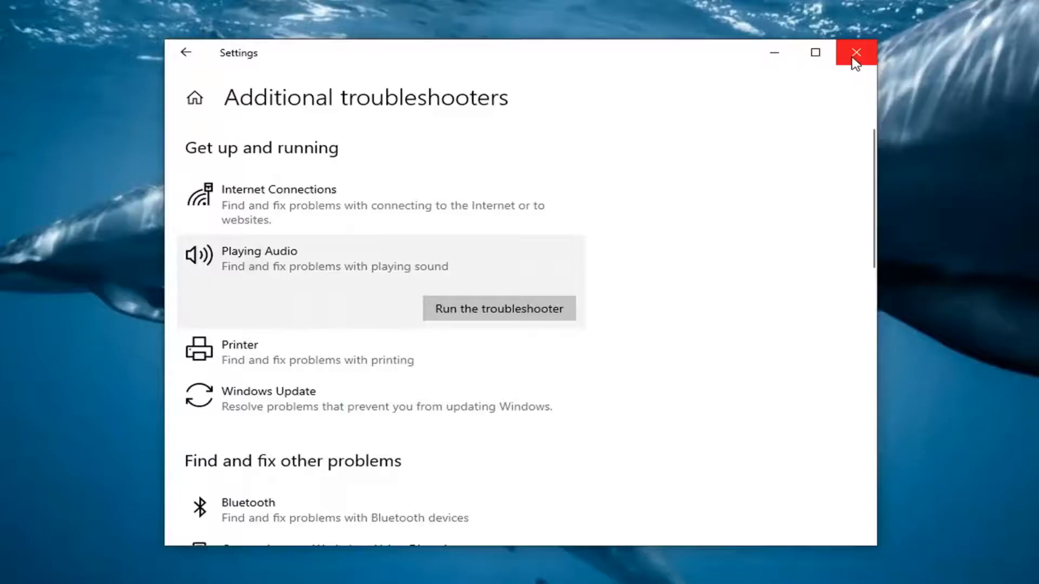
left_click(854, 53)
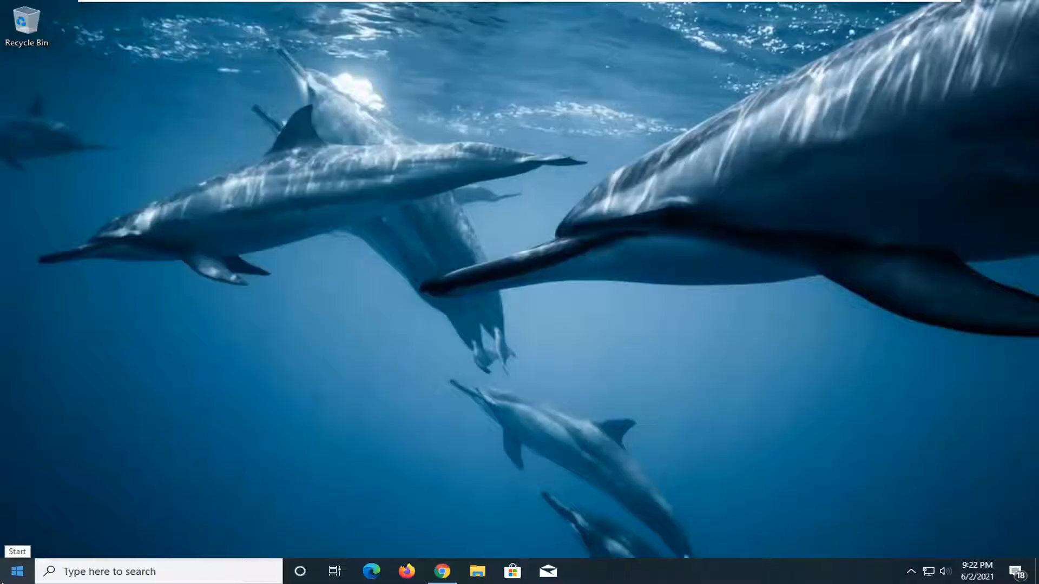
Launch Device Manager via Start search and choose Update driver for Speakers (High Definition Audio Device)
left_click(18, 573)
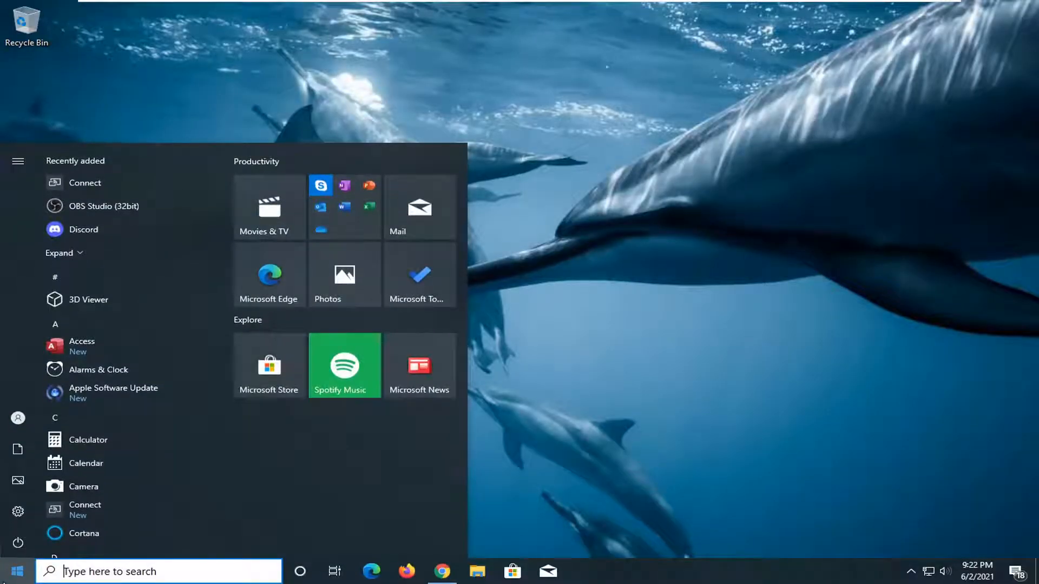
type("d")
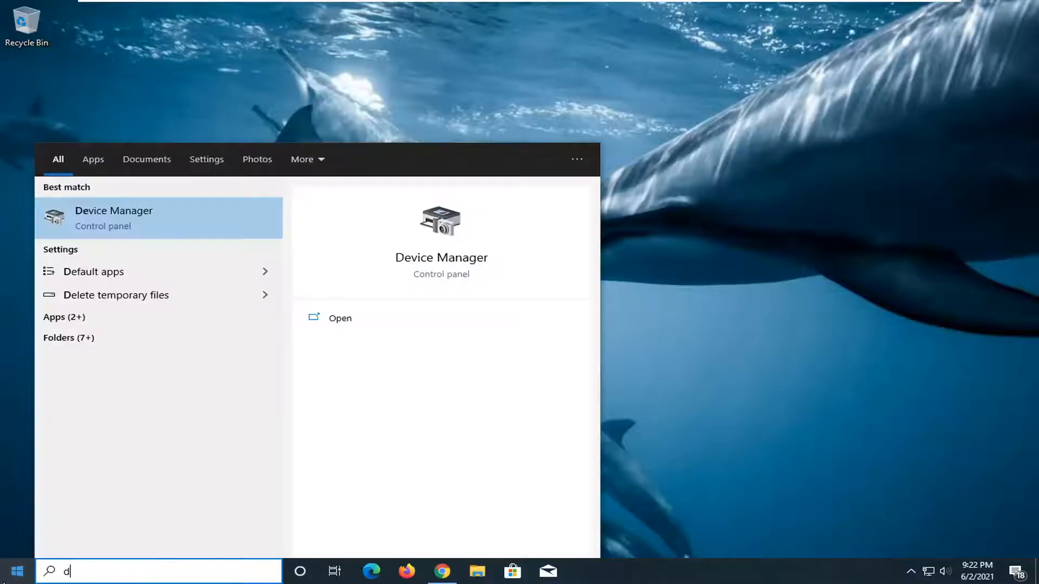
type("evice manager")
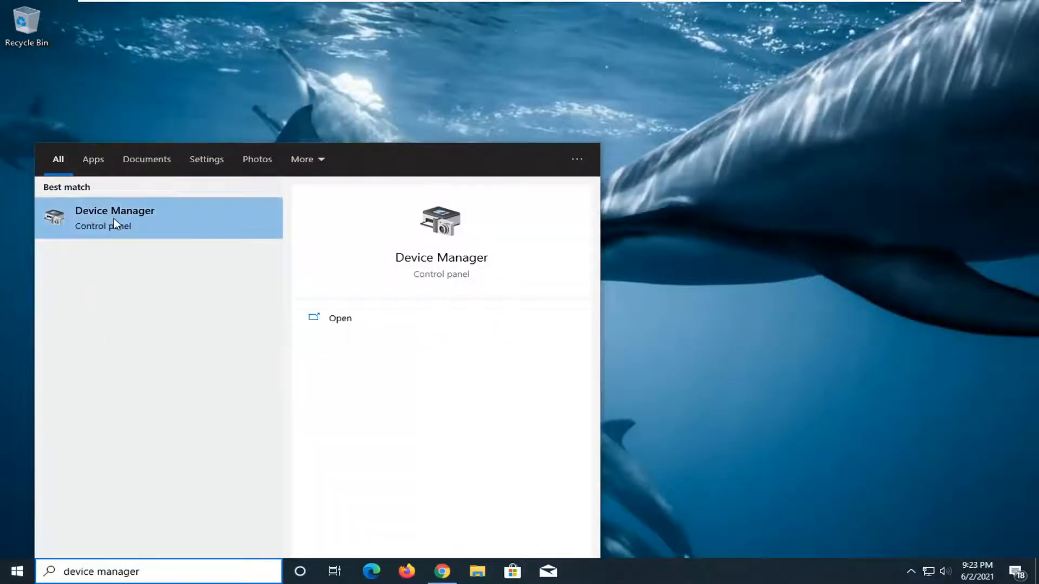
left_click(114, 218)
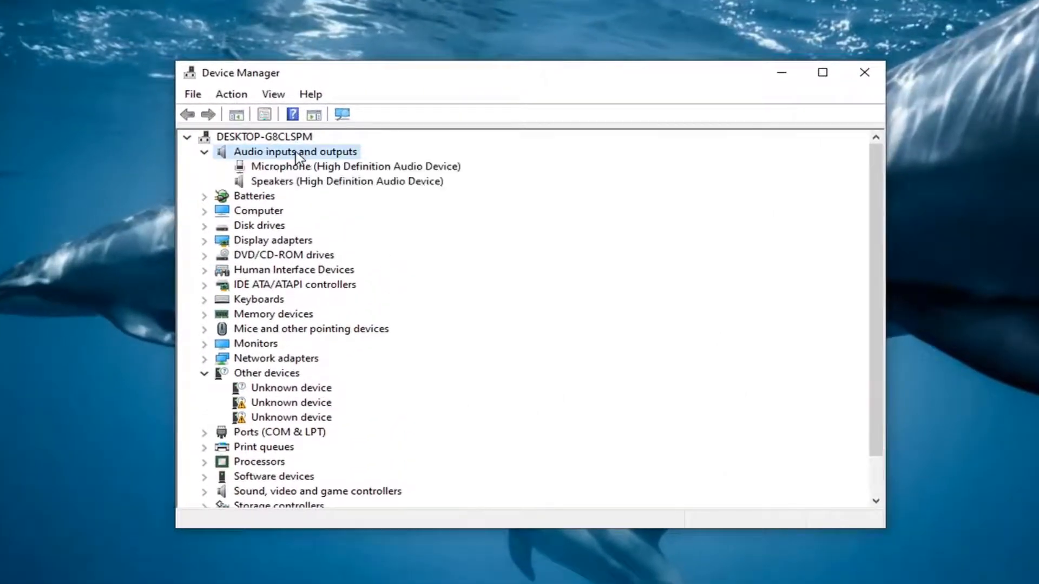
mouse_move(281, 195)
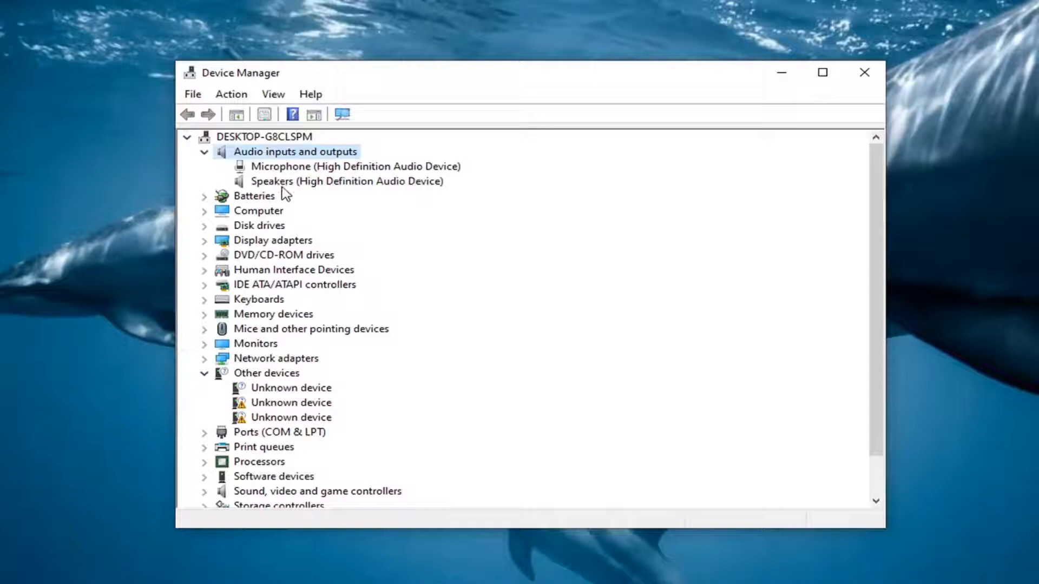
right_click(271, 181)
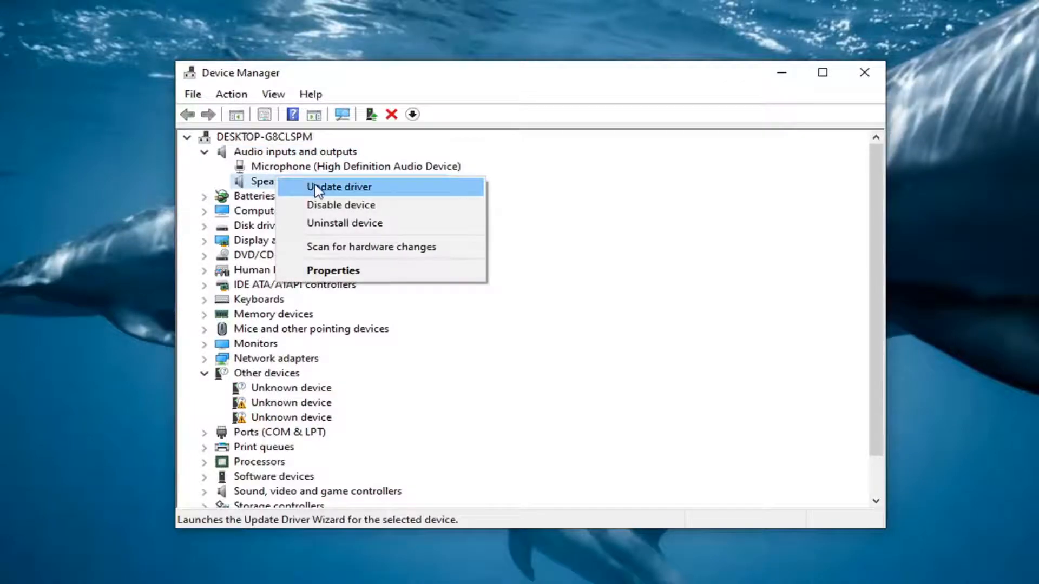
left_click(339, 187)
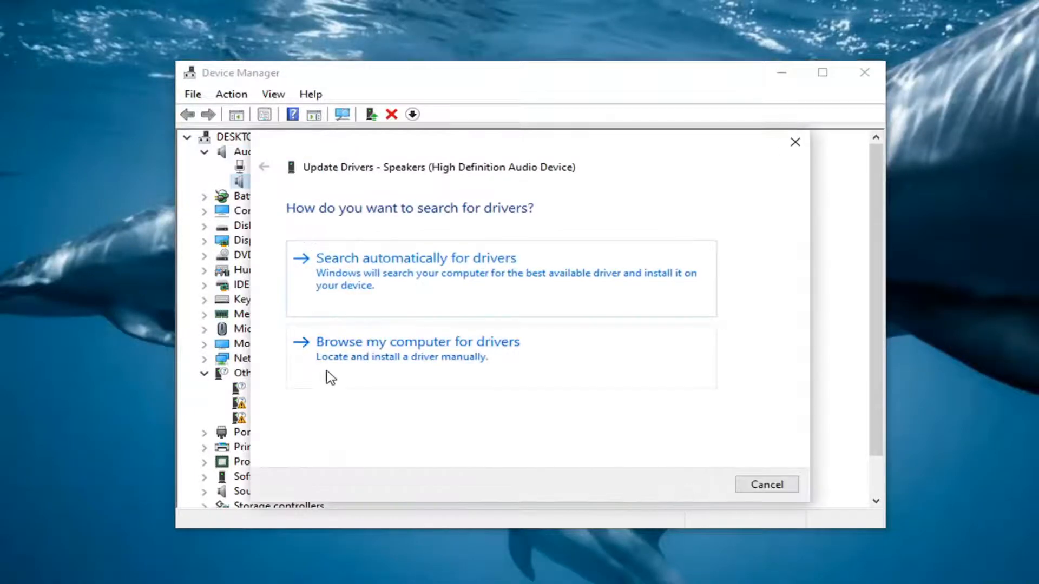
Browse manually, install the Audio Endpoint driver, then close the wizard and Device Manager
left_click(417, 342)
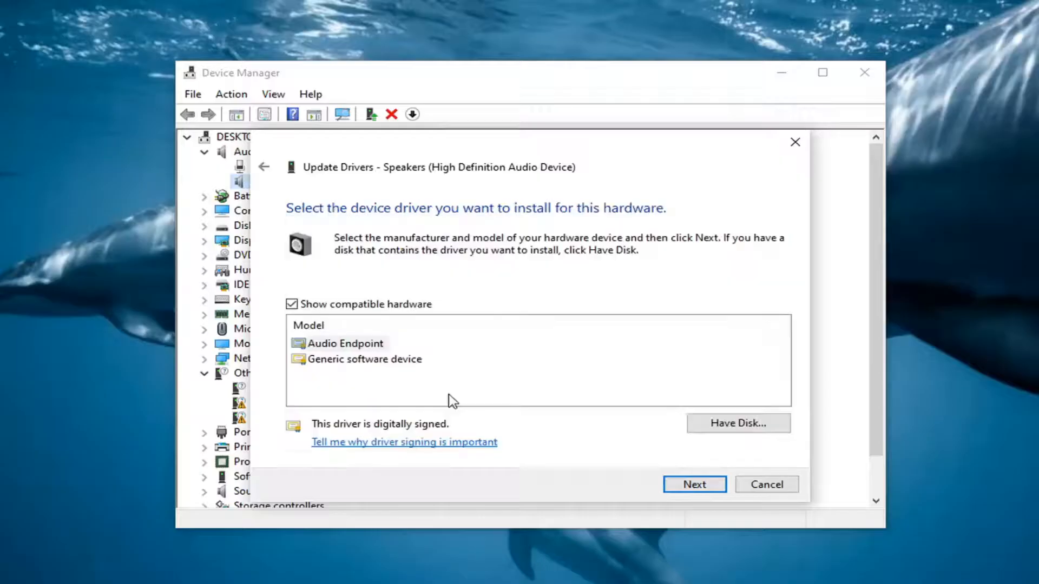
left_click(344, 343)
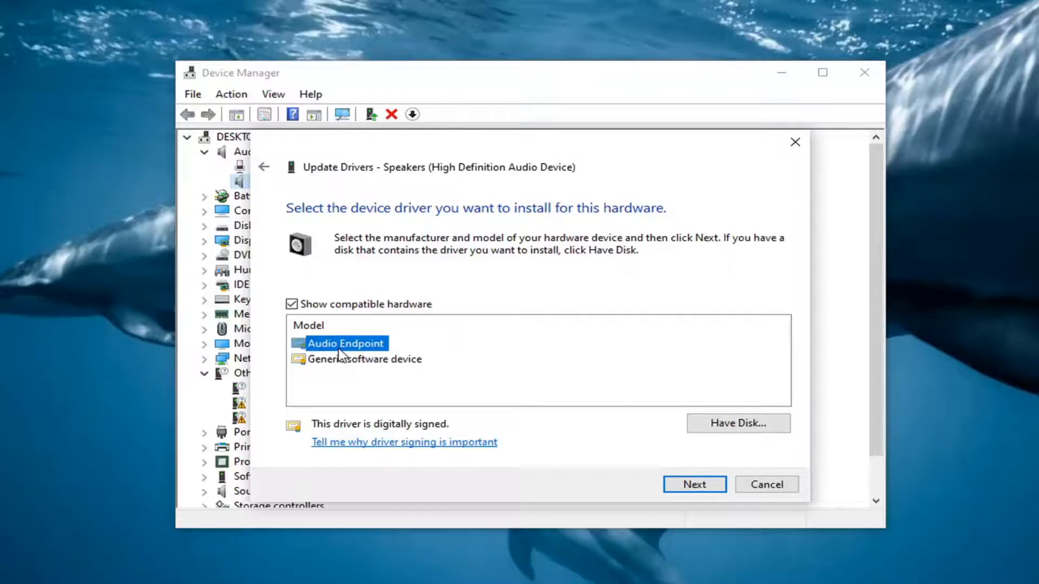
mouse_move(723, 520)
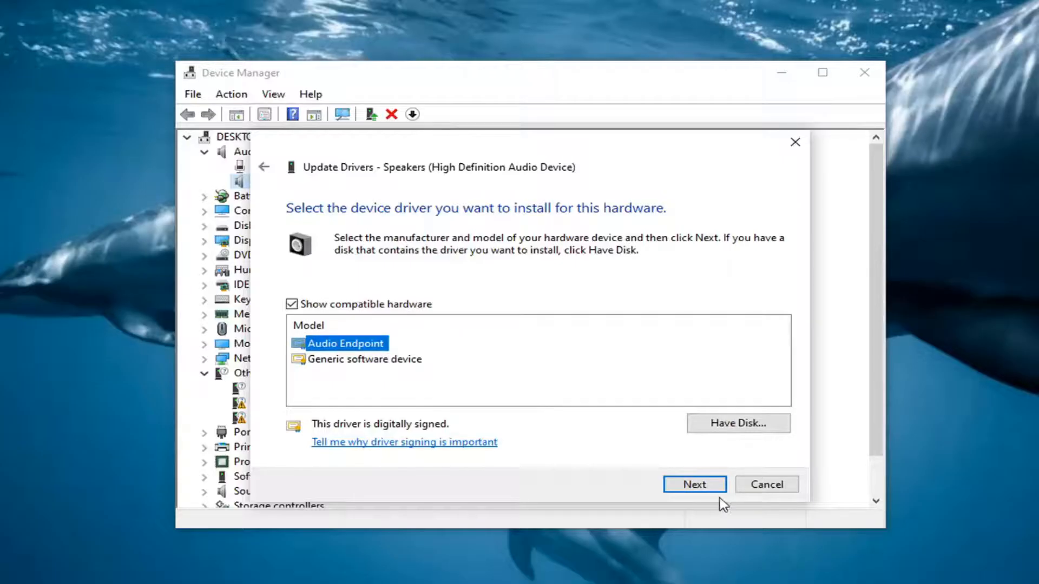
left_click(696, 484)
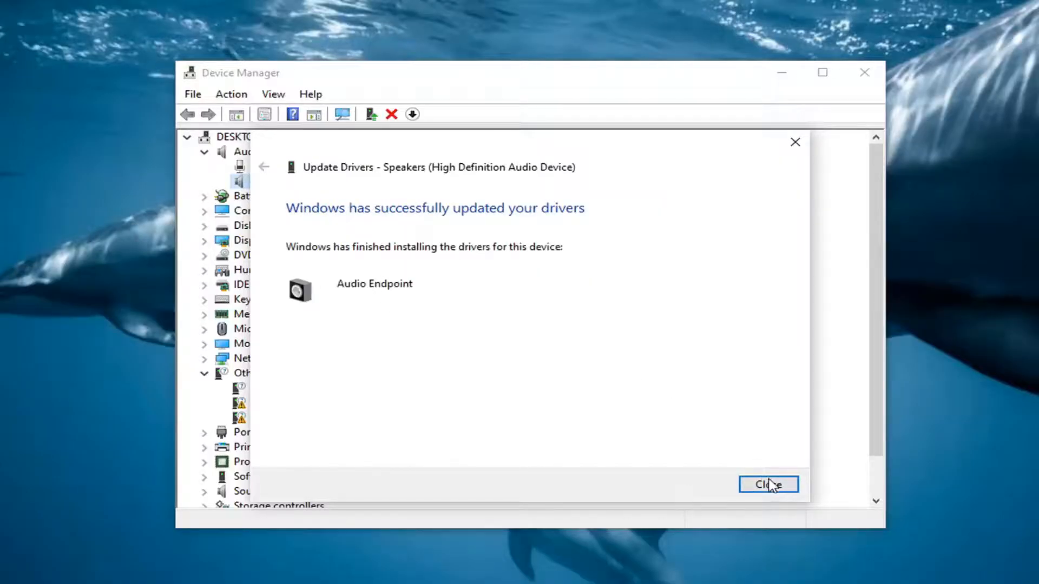
left_click(769, 485)
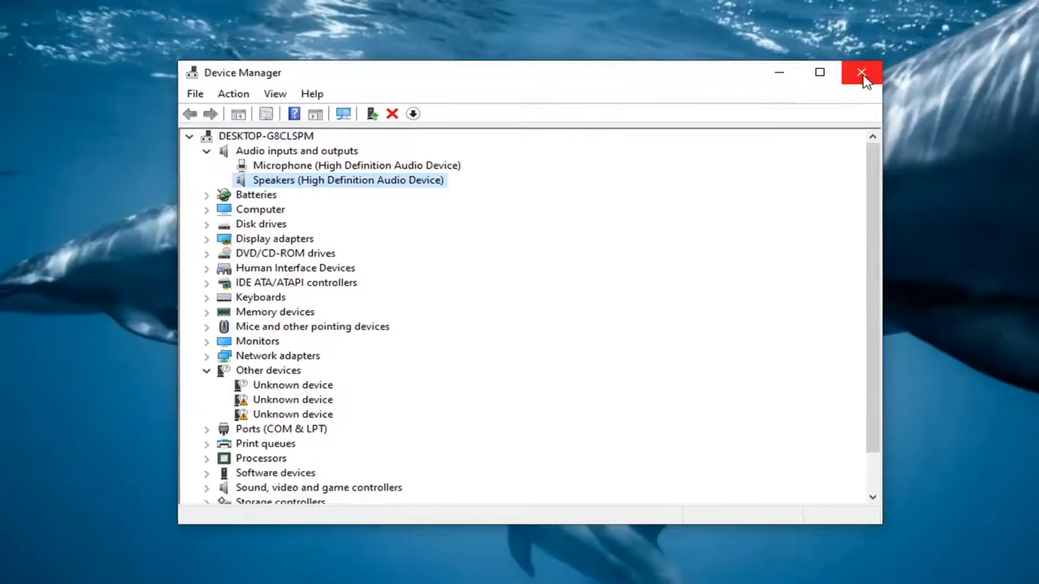
left_click(860, 73)
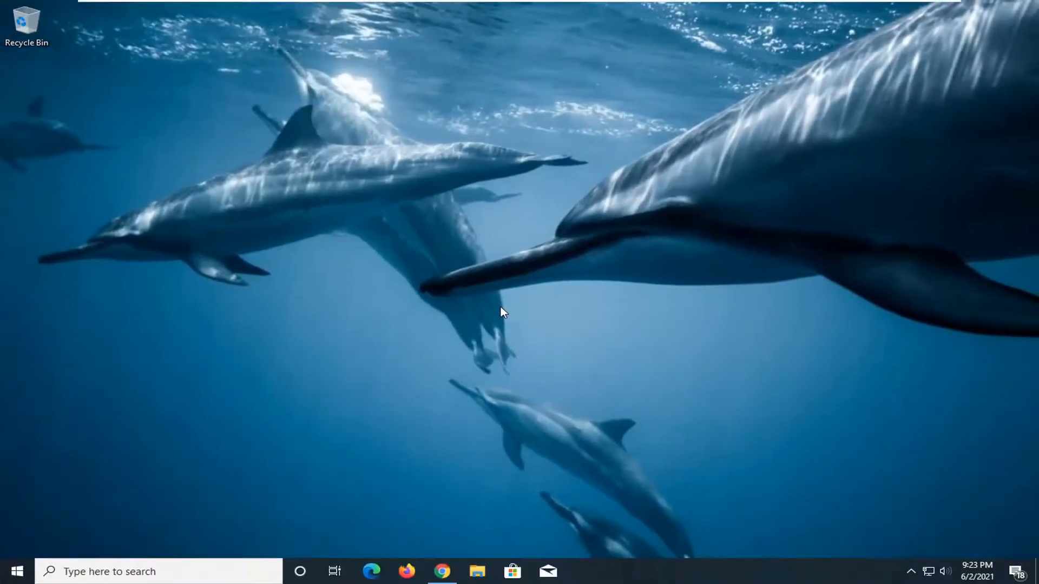